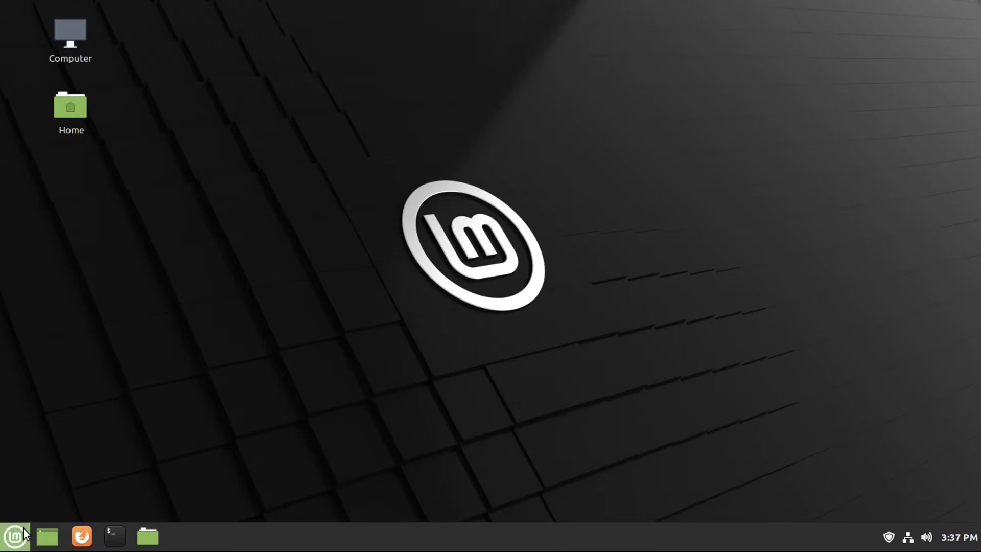
Step: Start opening Users and Groups from the Mint menu's System Settings
left_click(14, 537)
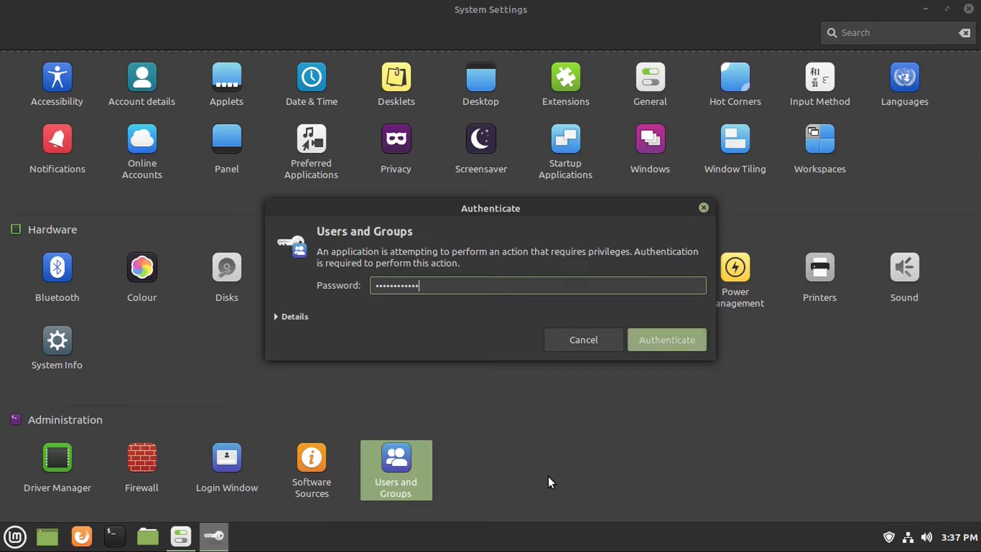
Step: Authenticate and create an Administrator account 'Temporary User' with username temp
left_click(665, 340)
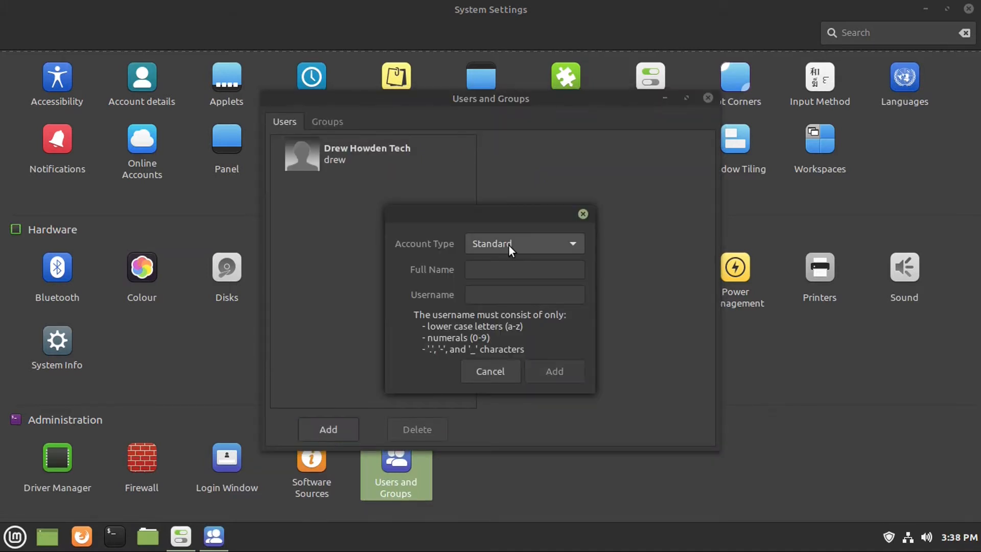
left_click(524, 243)
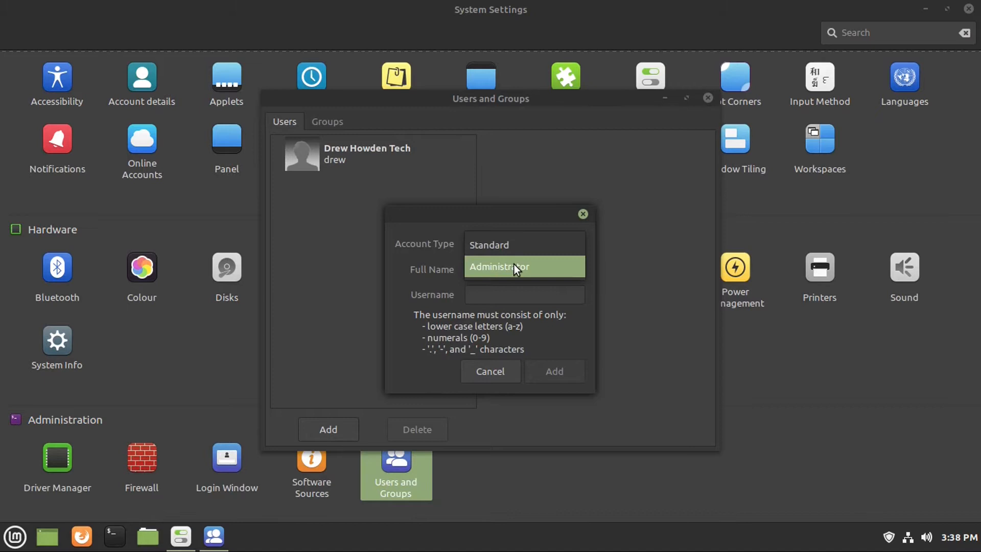
left_click(499, 267)
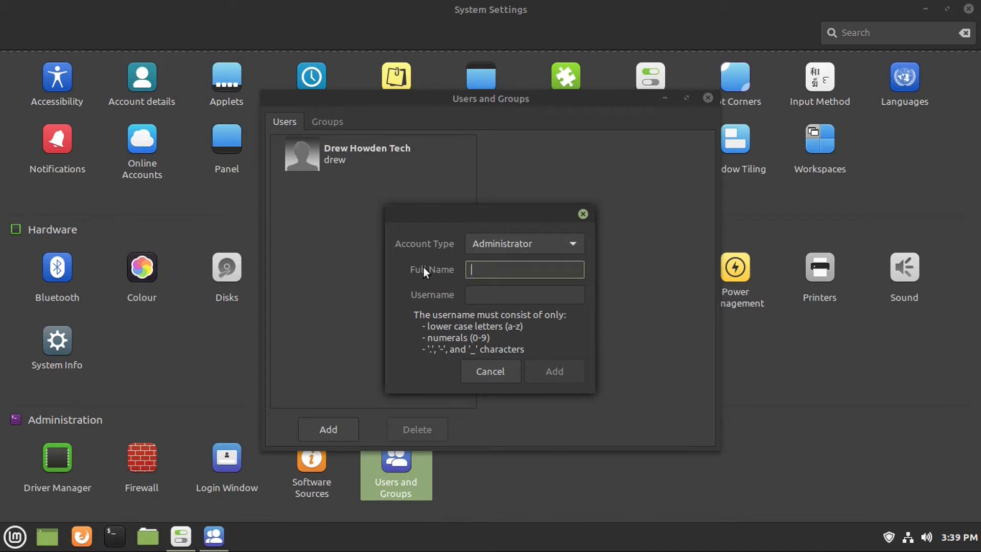
type("Tempora")
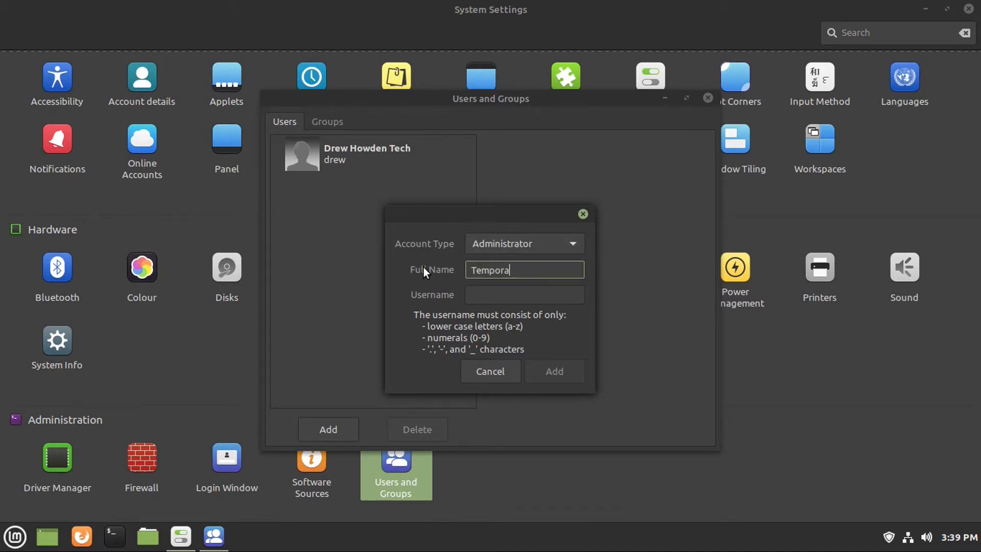
type("ry User")
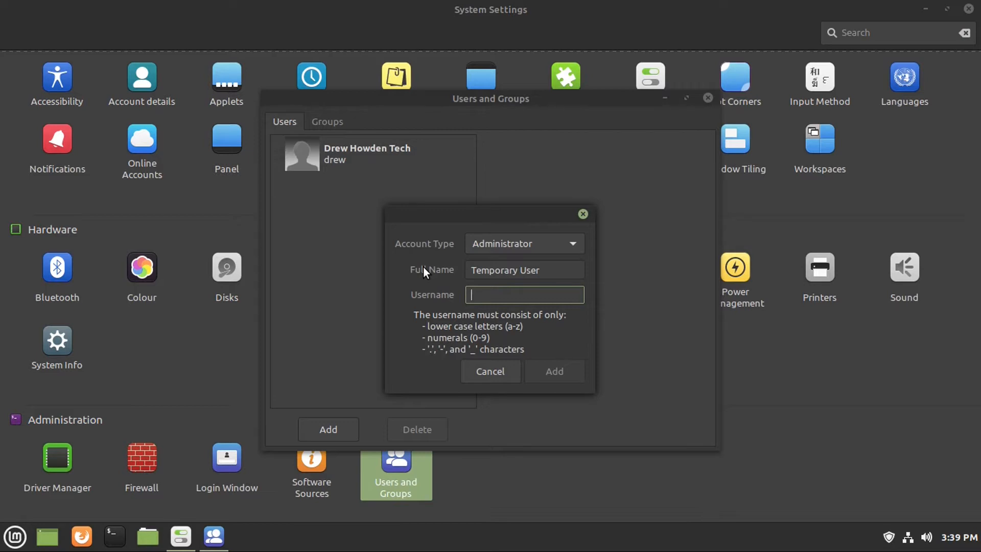
type("te")
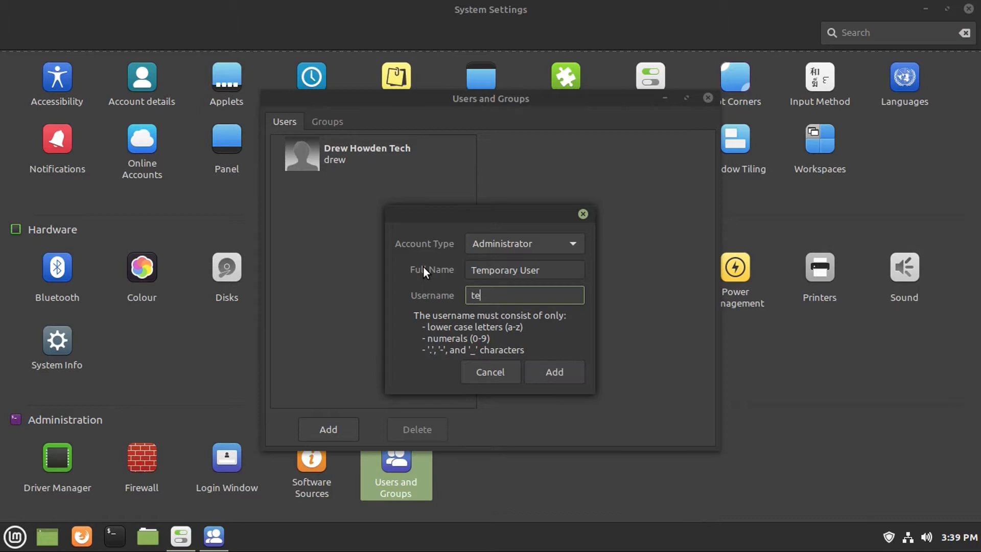
left_click(552, 372)
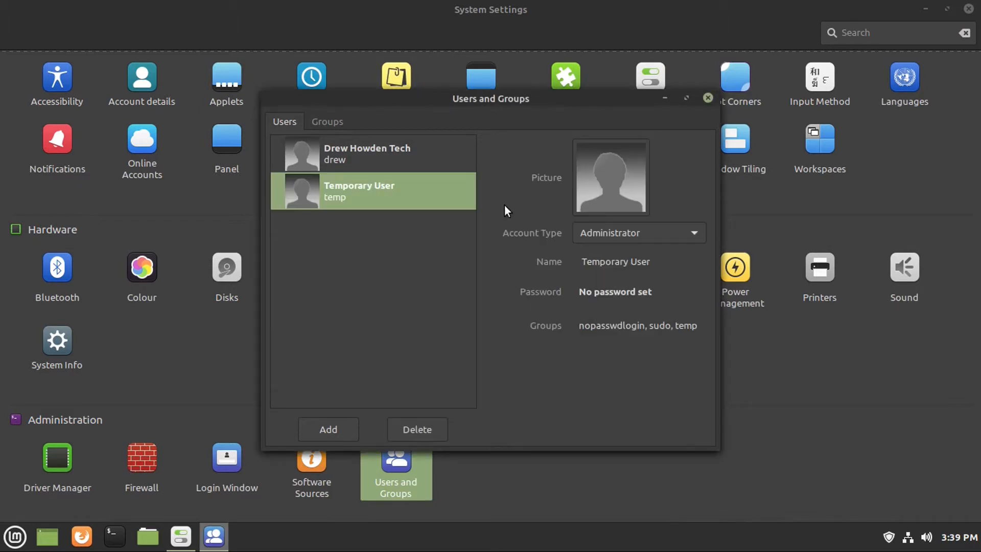
mouse_move(533, 286)
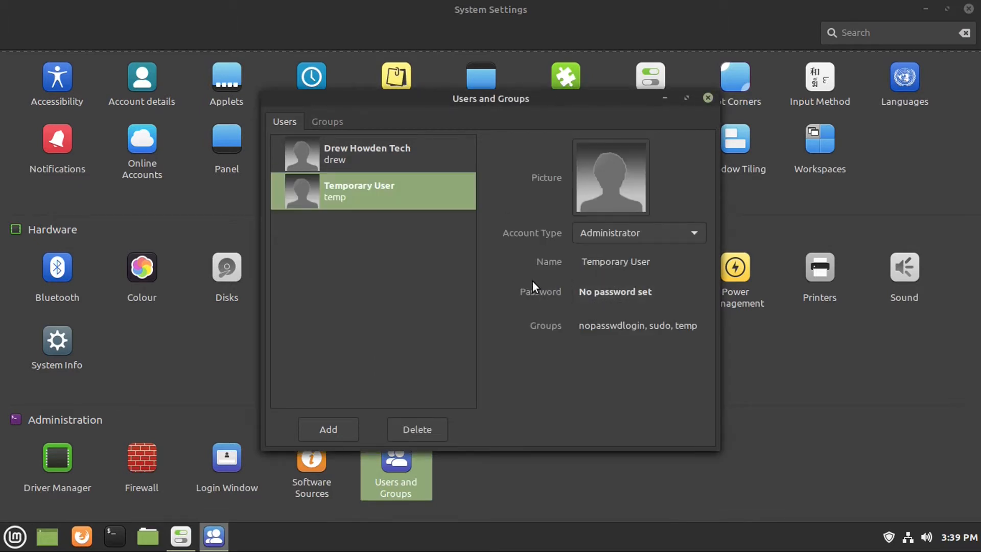
mouse_move(556, 219)
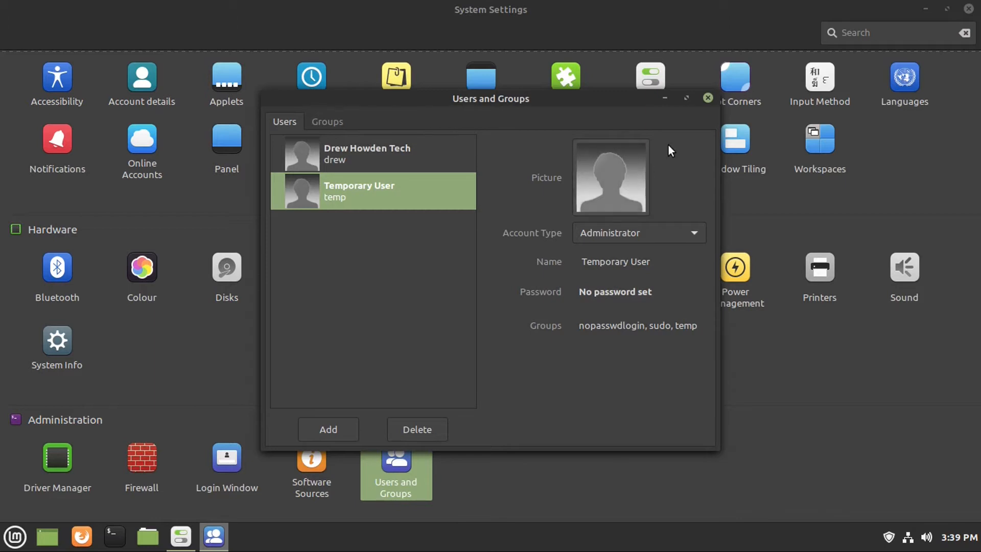
left_click(15, 537)
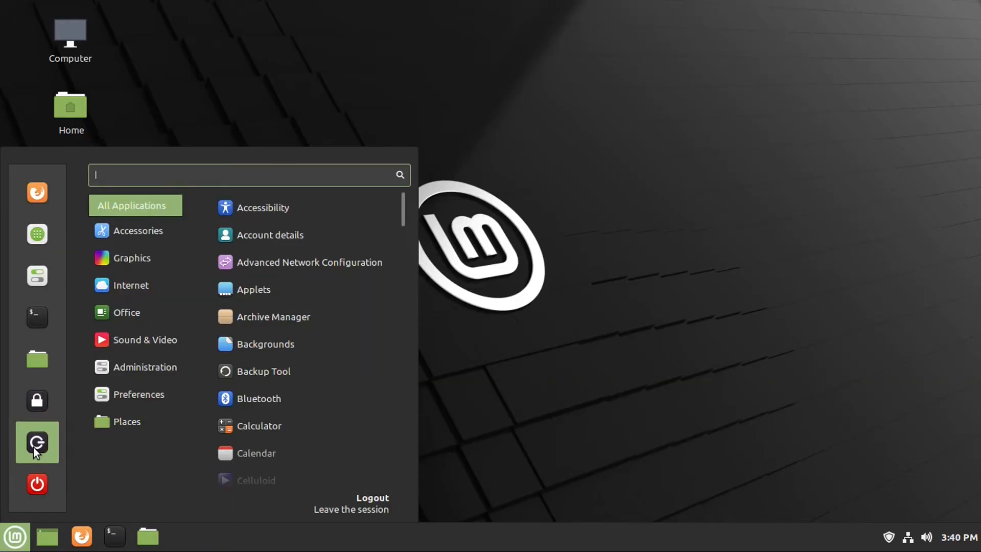
Step: Log out, sign in as Temporary User, dismiss the Welcome window and start a terminal
left_click(372, 502)
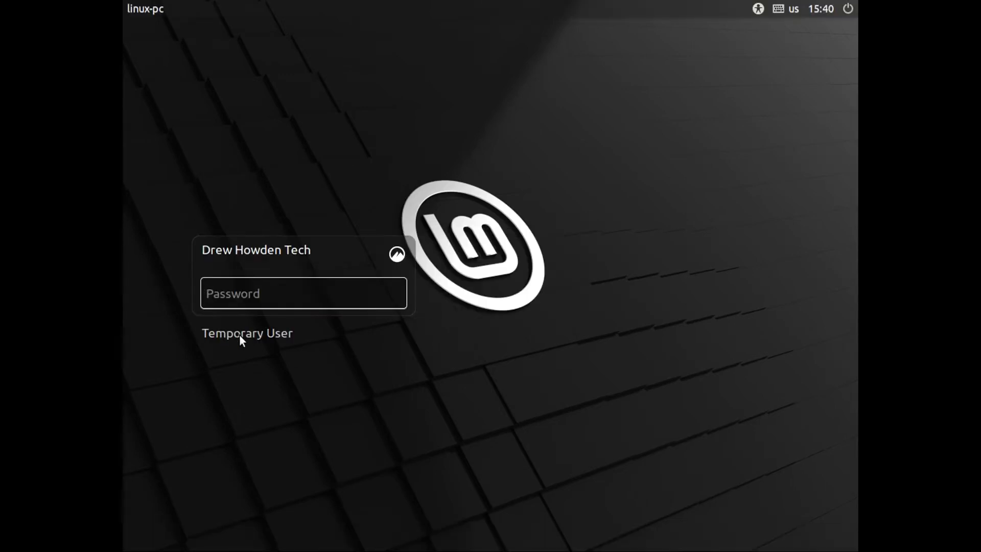
left_click(247, 333)
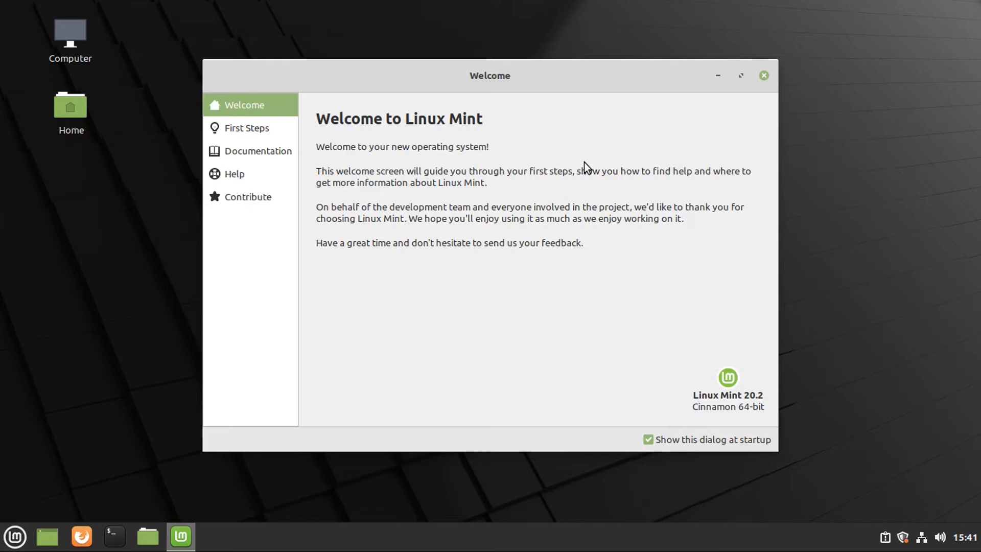
mouse_move(761, 74)
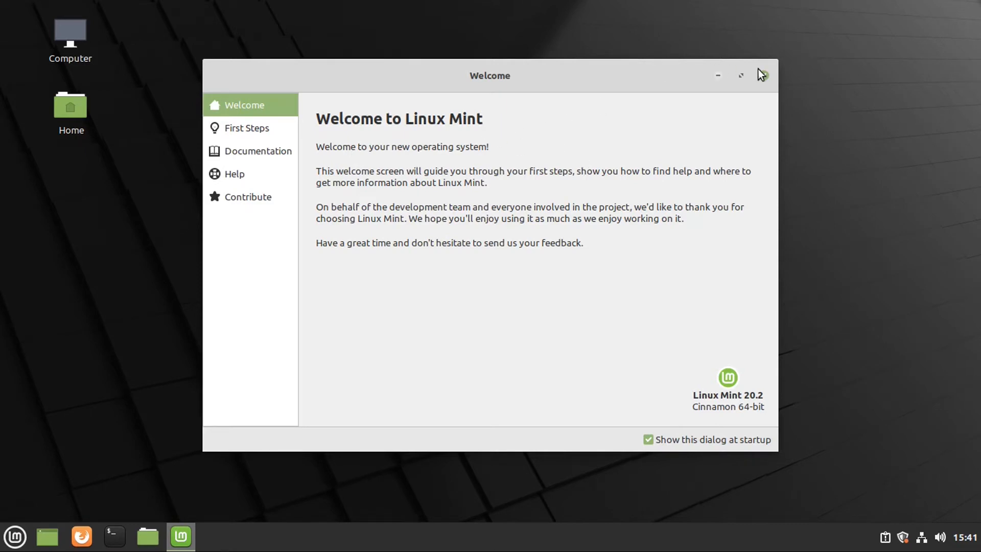
left_click(761, 75)
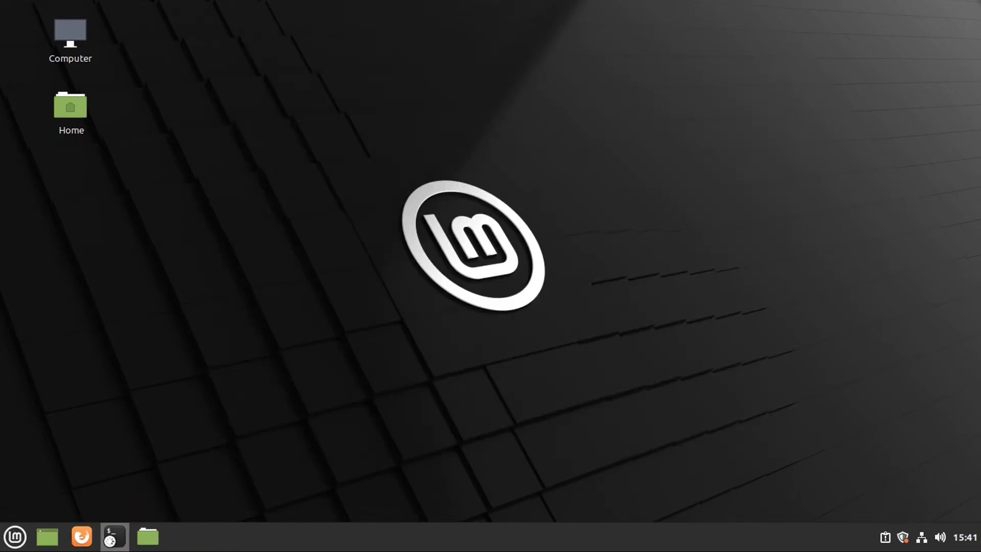
left_click(113, 536)
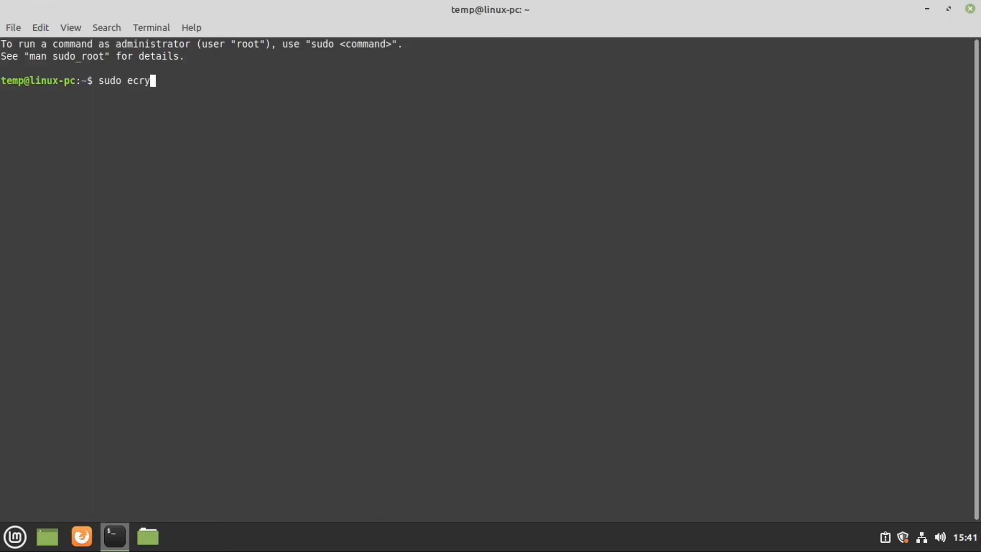
Step: Run sudo ecryptfs-migrate-home -u drew, which fails because drew's files are in use
type("ptfs-migrate-ho")
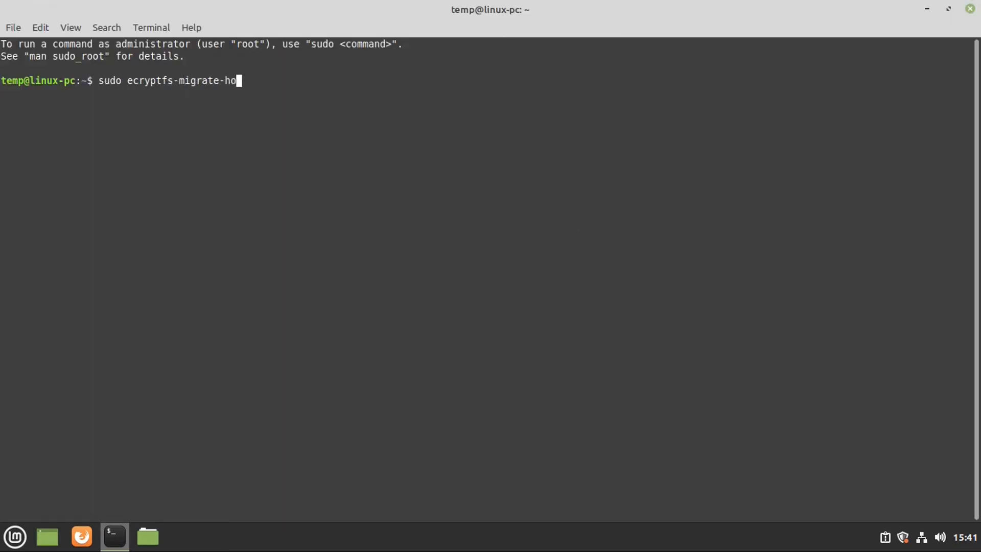
type("me")
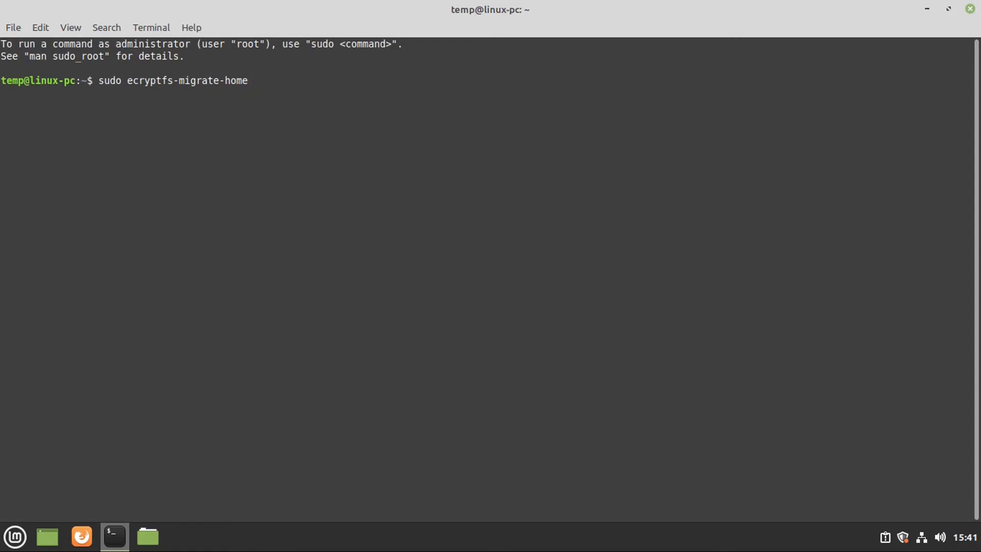
type("-u d")
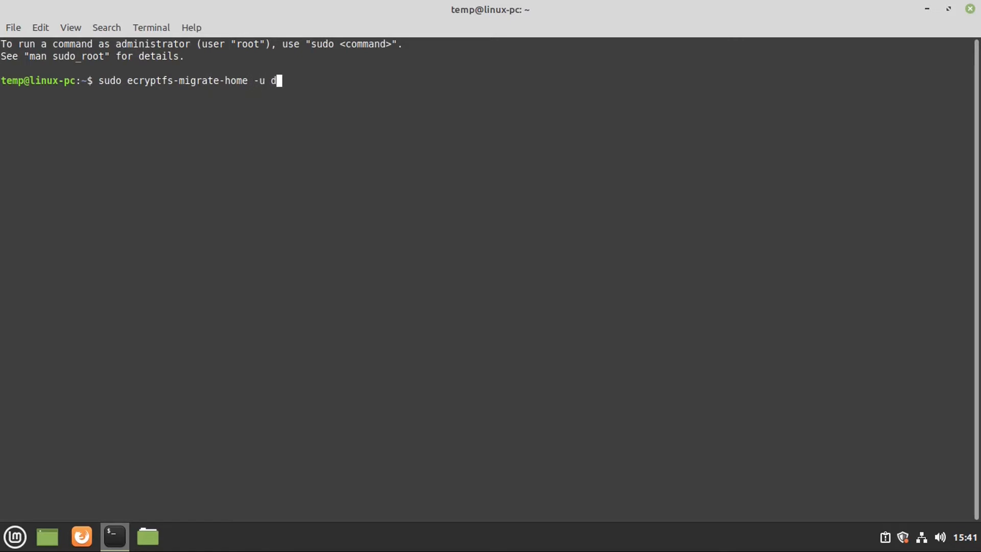
type("rew")
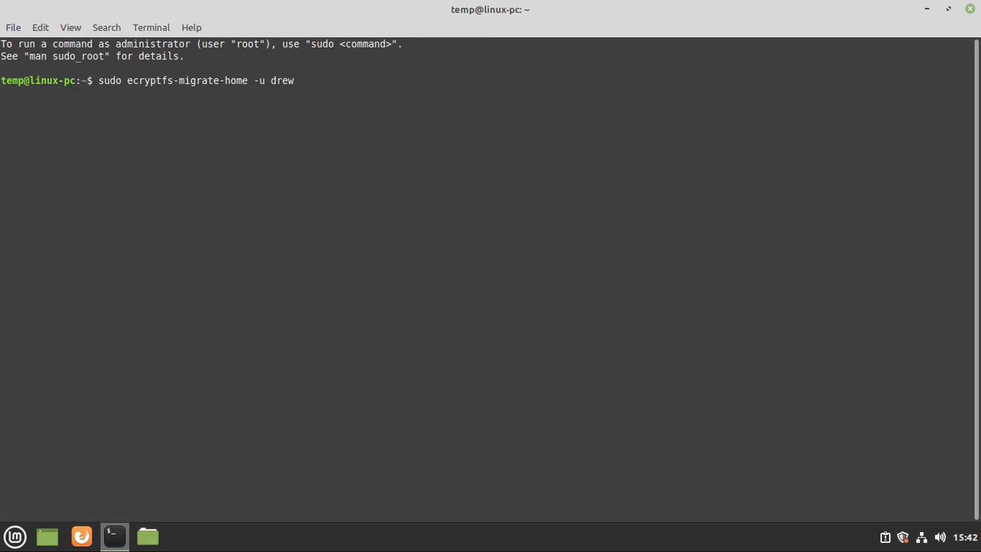
mouse_move(170, 312)
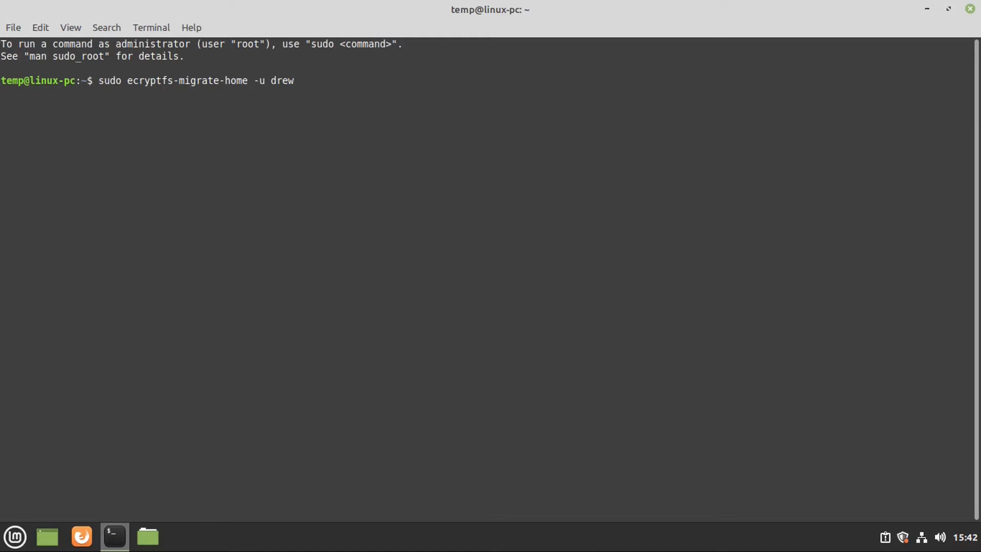
key("Return")
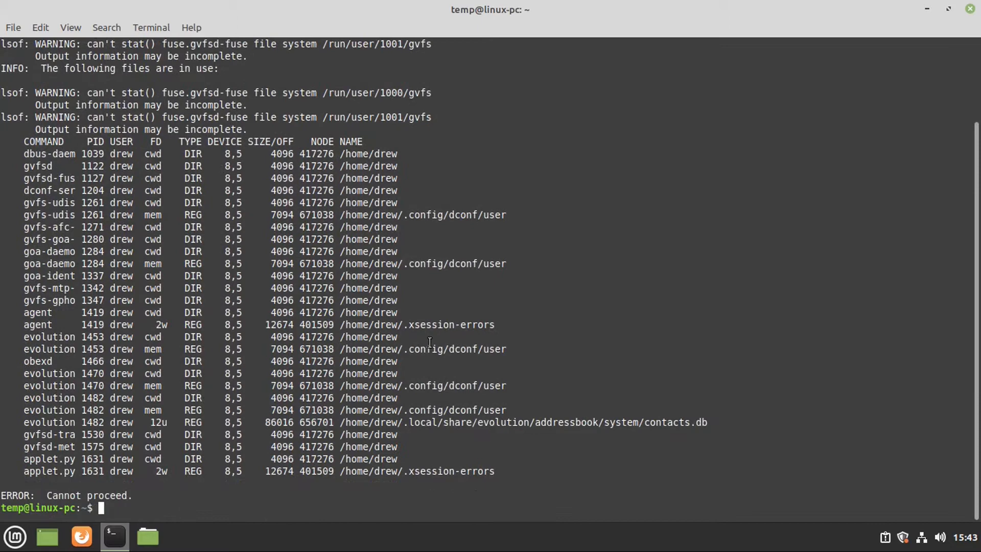
left_click(15, 536)
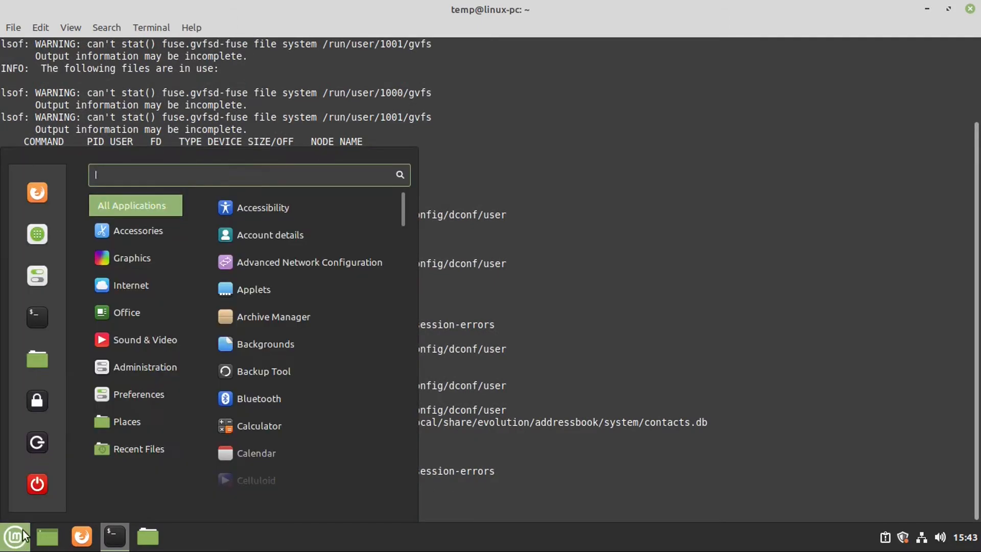
Step: Log out, log back in as Temporary User and start a fresh terminal
left_click(37, 484)
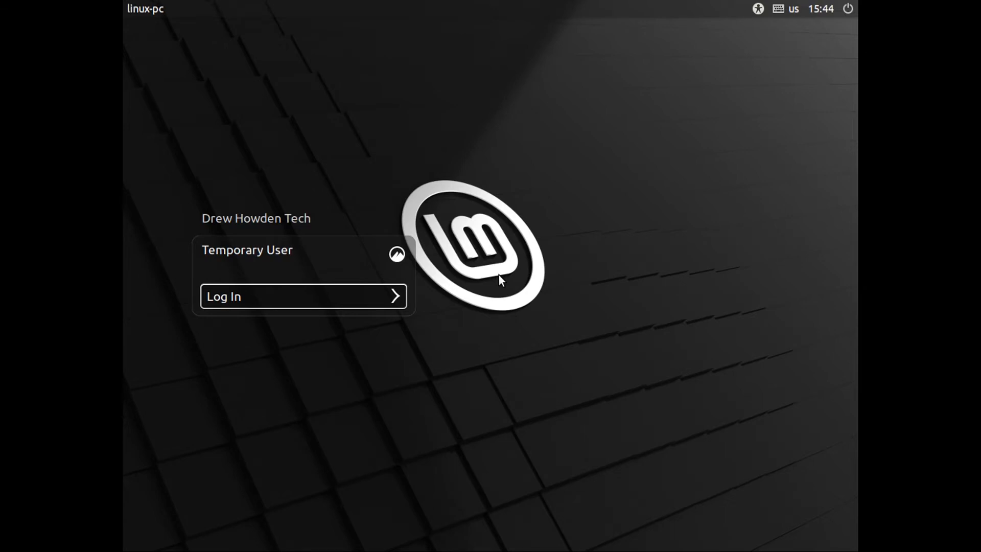
mouse_move(272, 223)
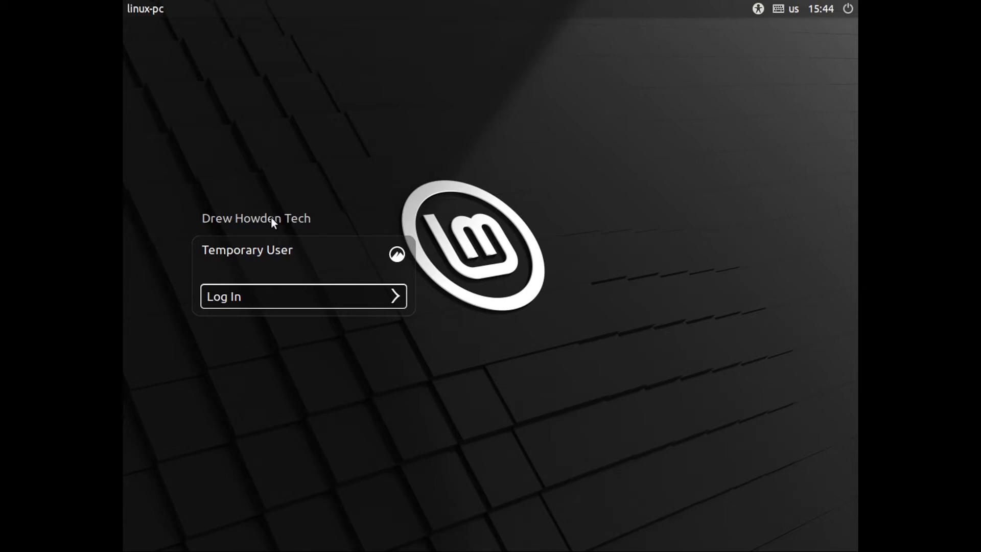
mouse_move(289, 299)
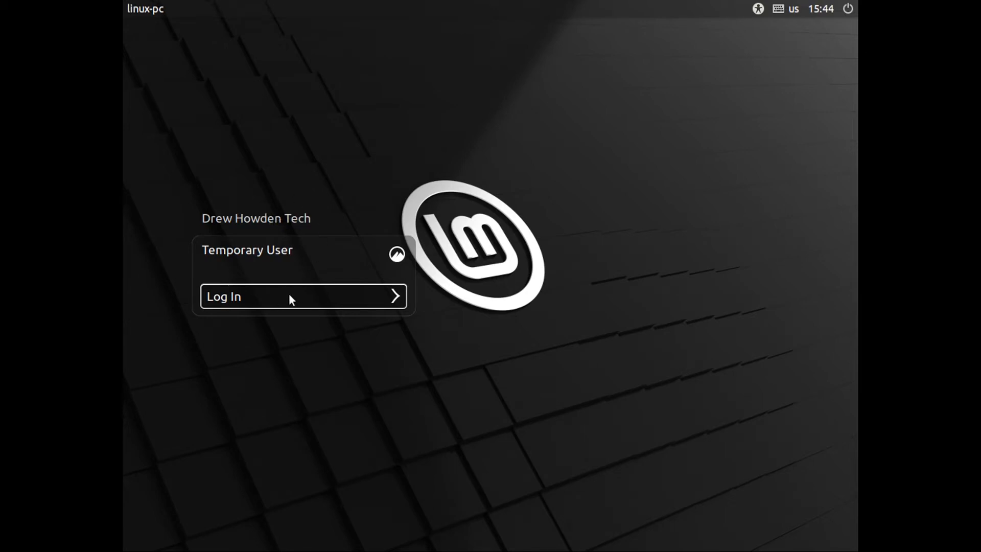
left_click(303, 296)
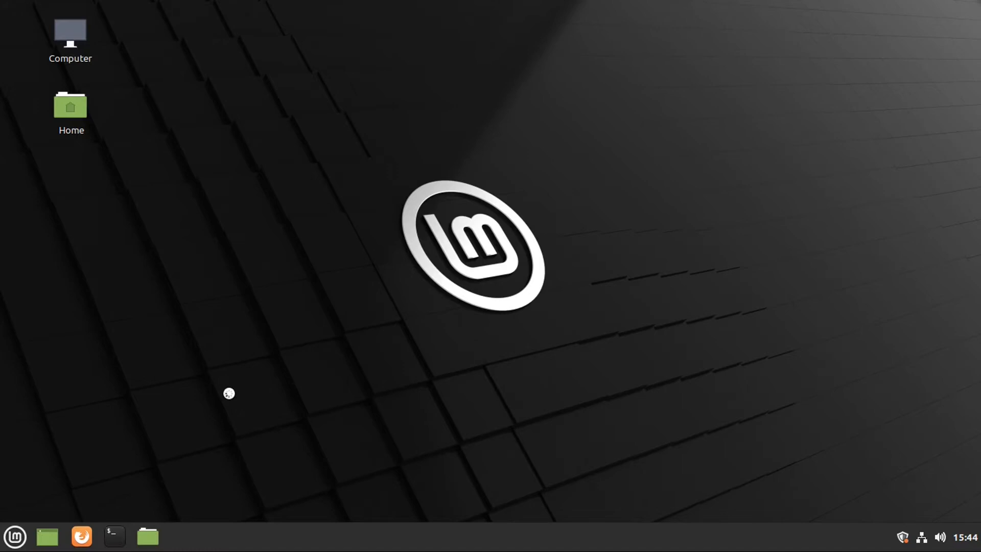
left_click(114, 536)
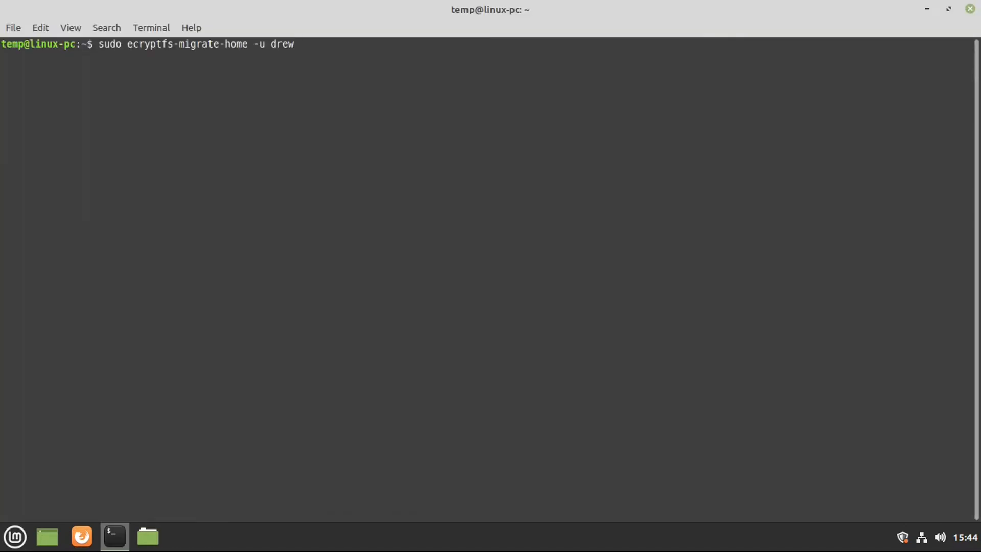
Step: Rerun ecryptfs-migrate-home for drew with his passphrase until it succeeds, then log out
key("Return")
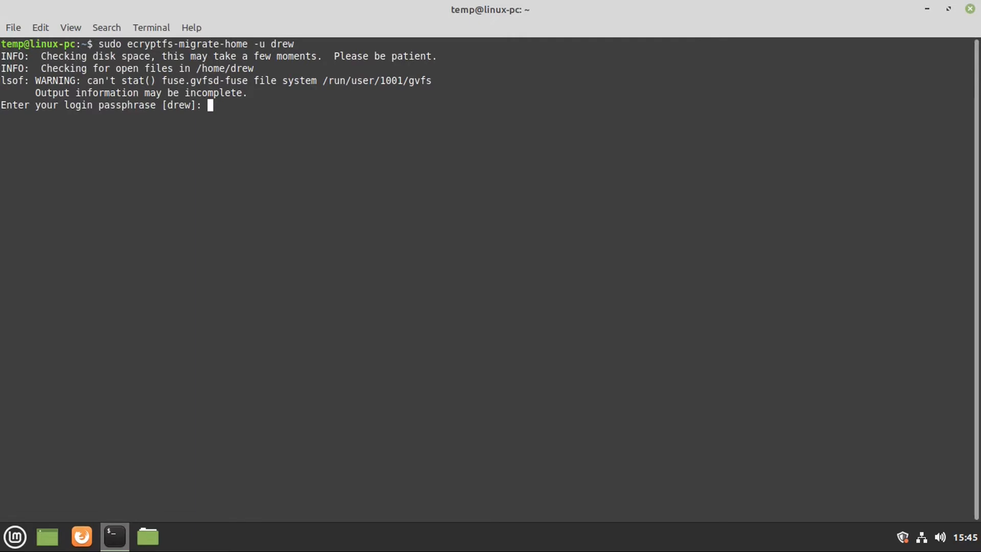
key("Return")
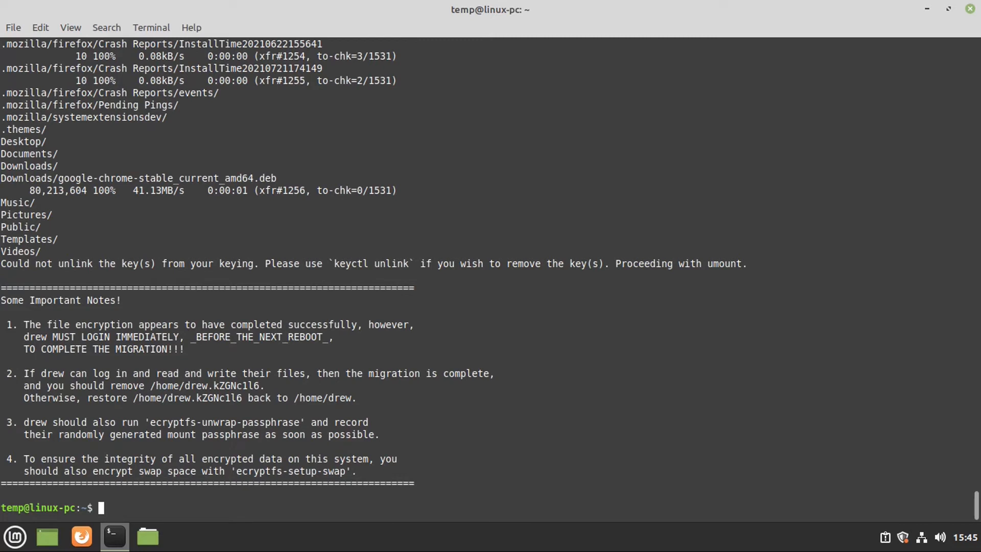
mouse_move(542, 273)
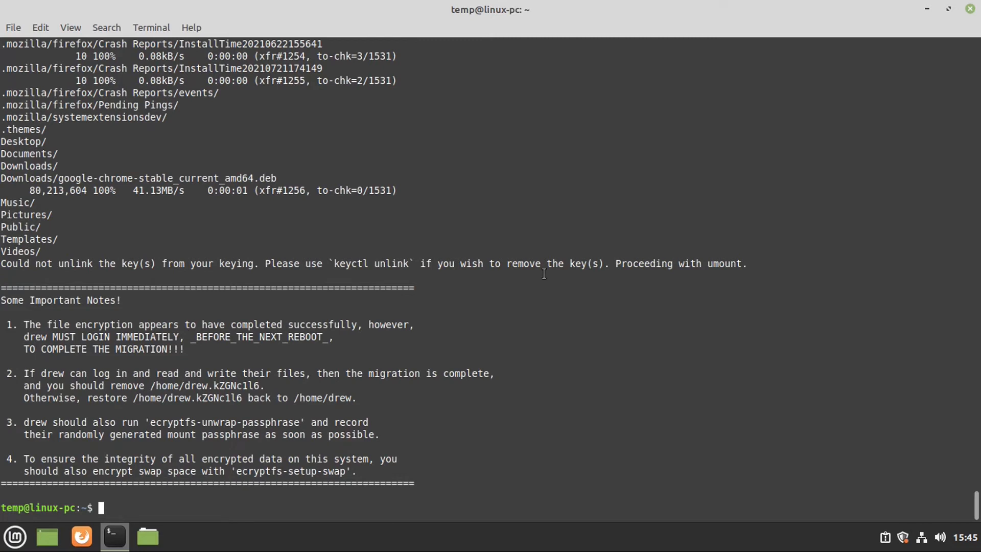
mouse_move(339, 295)
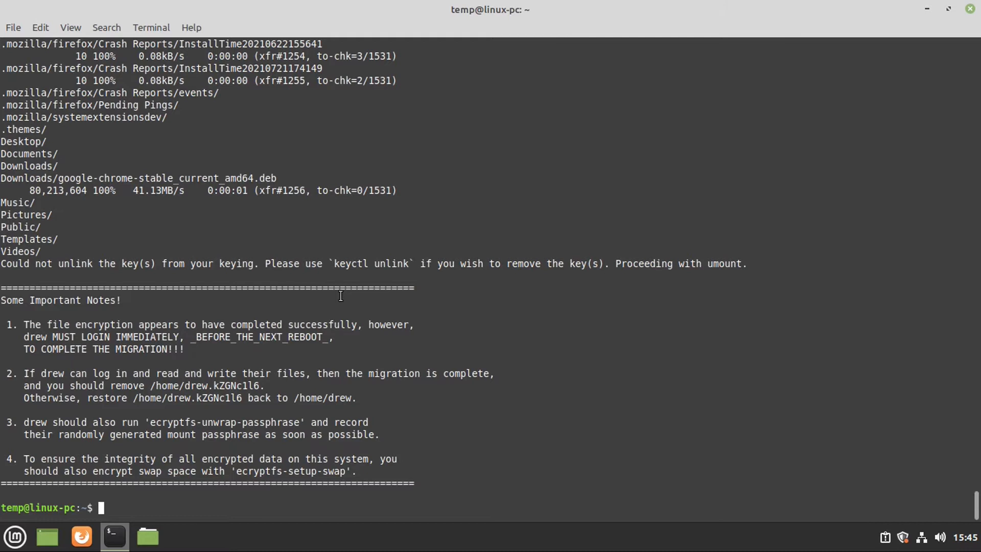
mouse_move(971, 10)
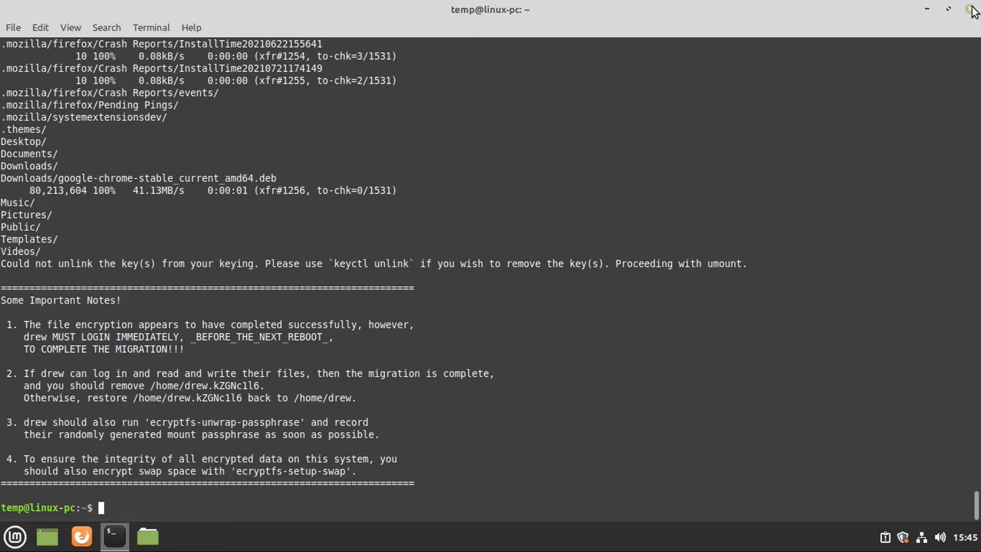
left_click(971, 10)
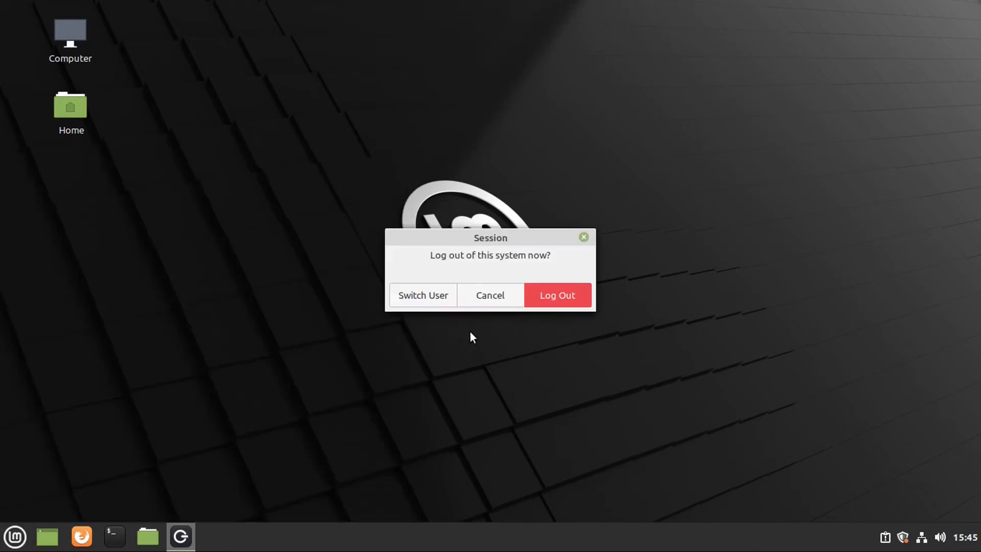
left_click(556, 294)
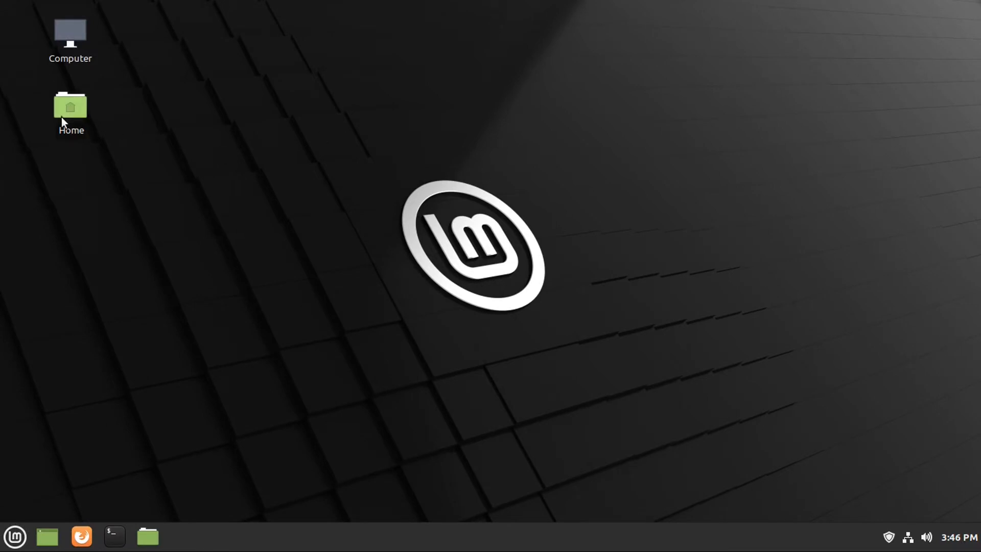
Step: Open drew's home folder in Nemo, now showing .ecryptfs and .Private
double_click(70, 105)
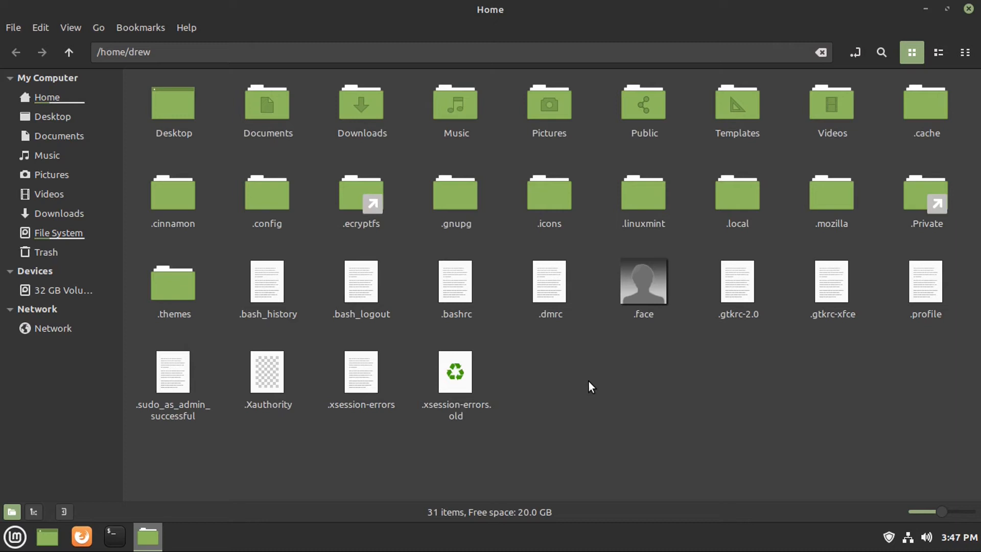
mouse_move(566, 375)
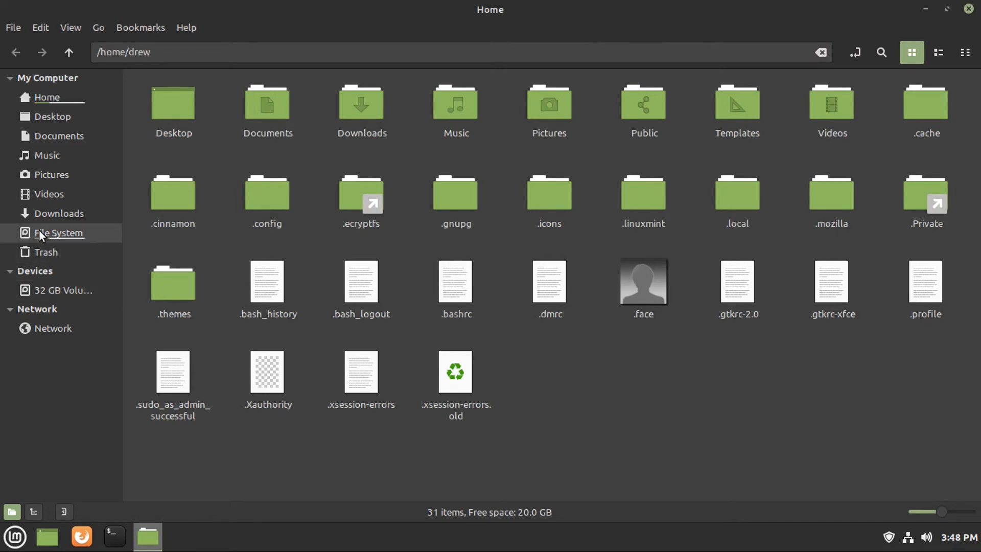
Step: Go up to /home and reopen it as root after entering the administrator password
left_click(68, 52)
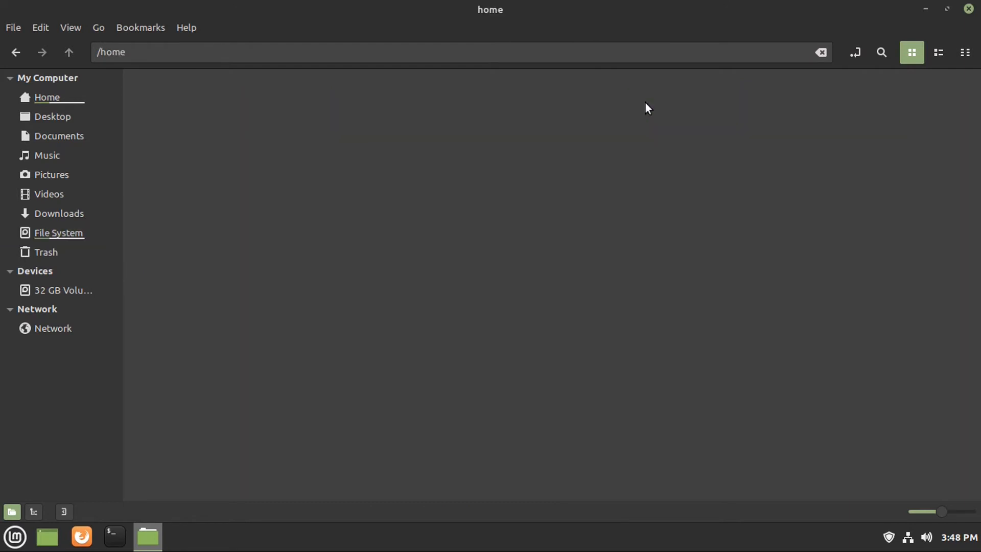
right_click(330, 208)
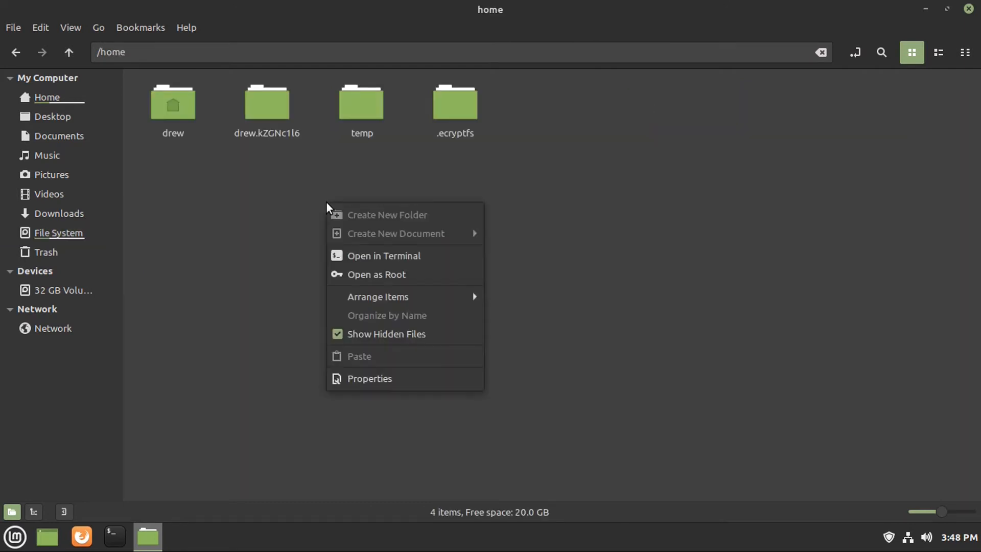
left_click(376, 274)
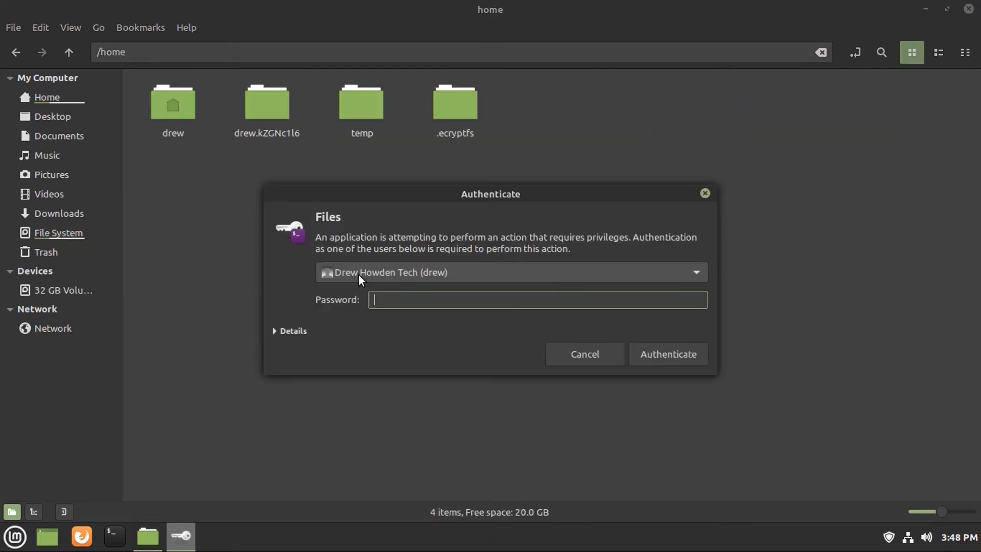
type("password")
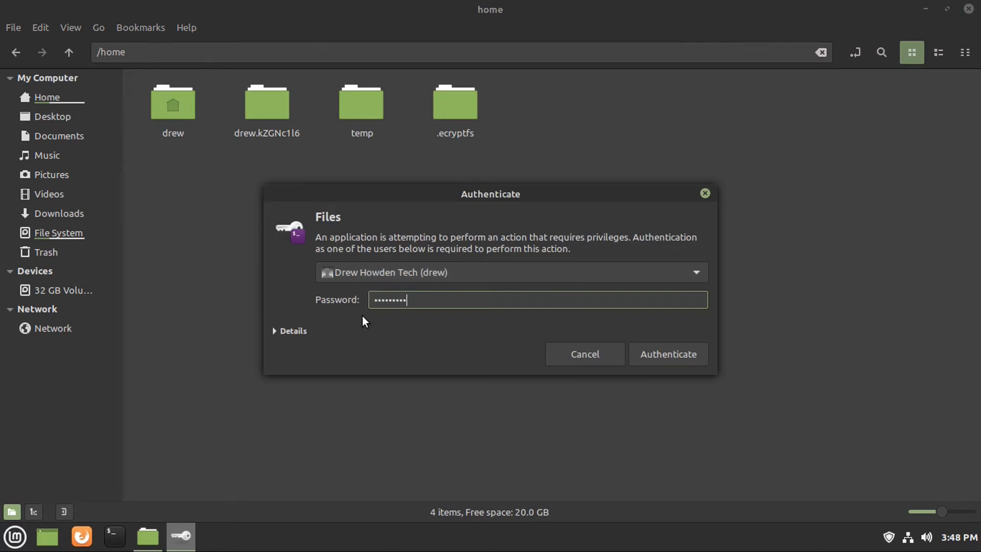
left_click(668, 354)
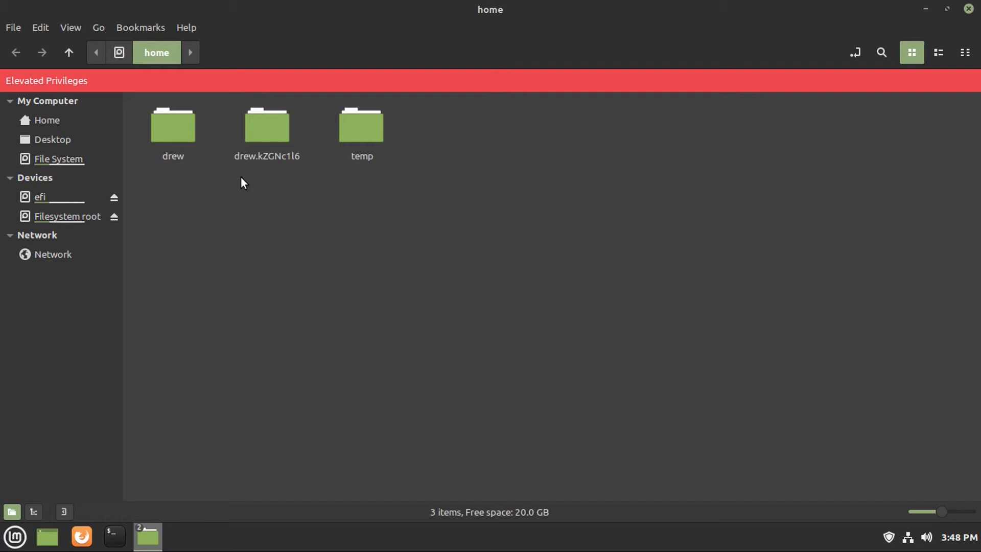
mouse_move(267, 129)
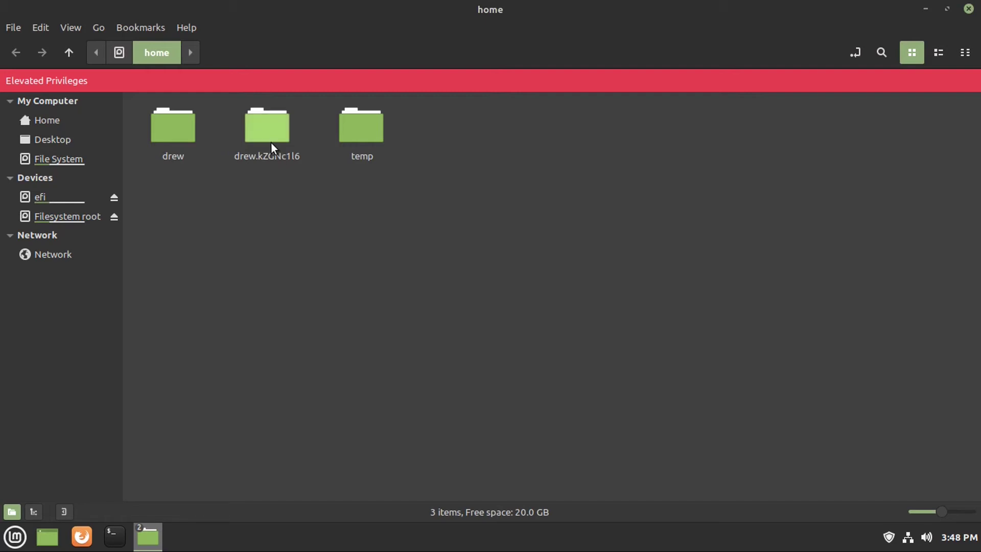
mouse_move(249, 192)
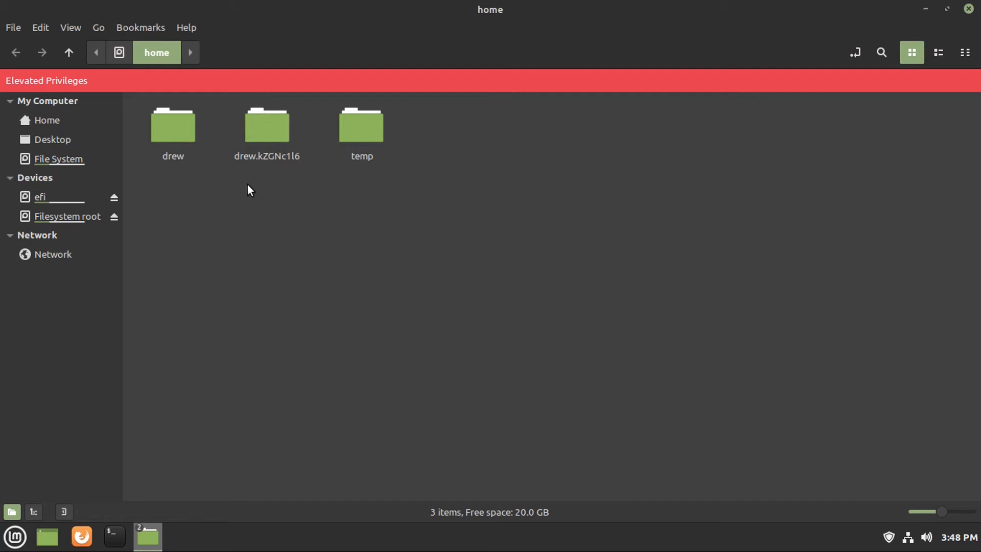
mouse_move(265, 200)
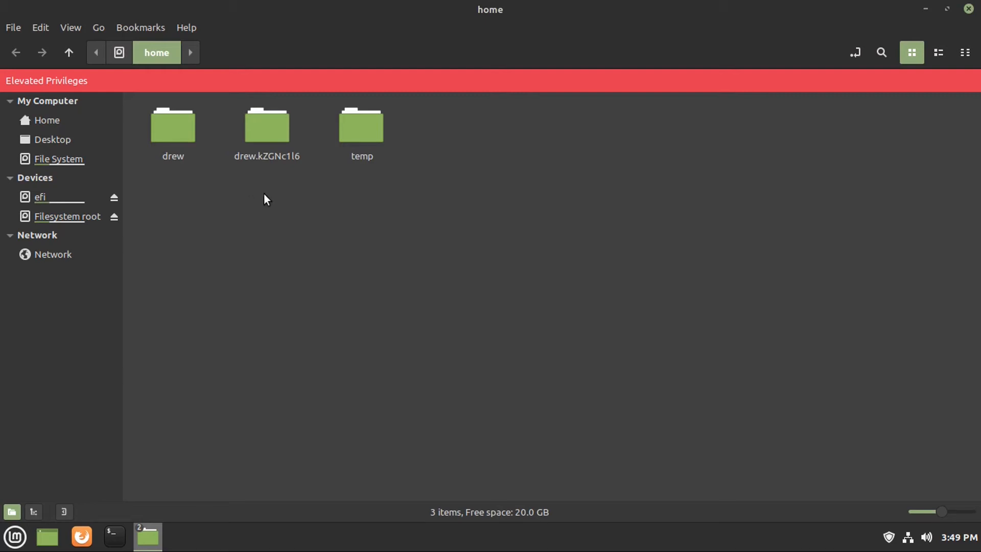
mouse_move(266, 124)
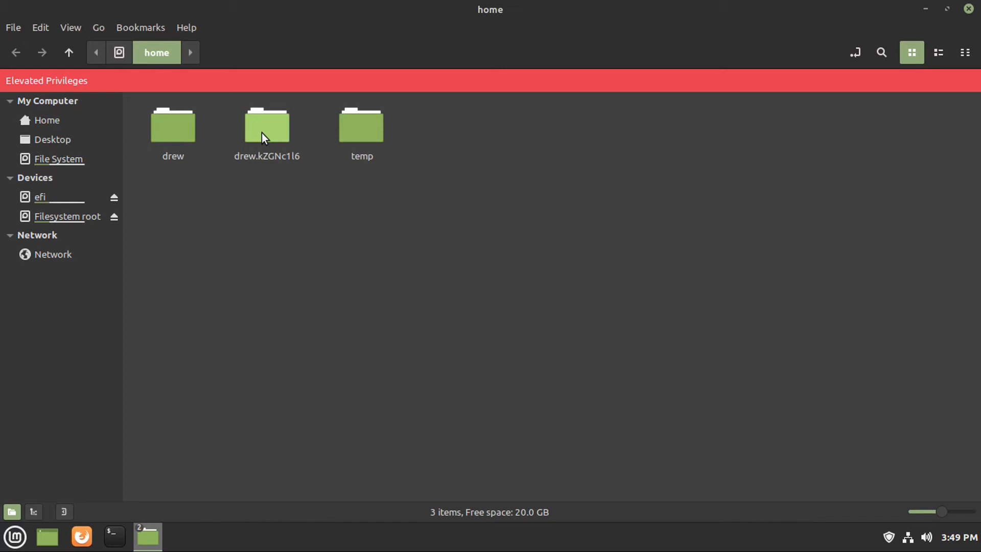
Step: Permanently delete the unencrypted drew.kZGNc1l6 backup folder from /home
left_click(266, 125)
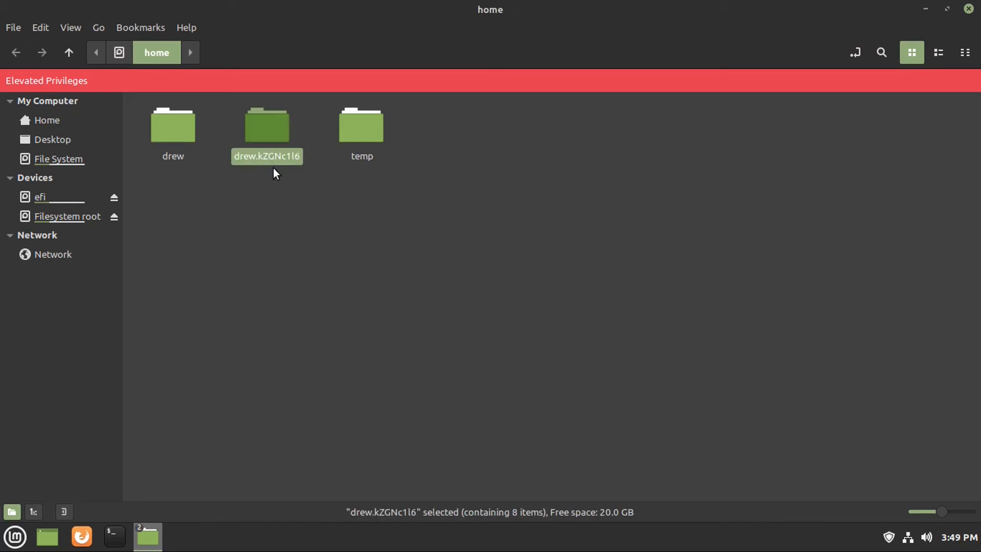
mouse_move(270, 133)
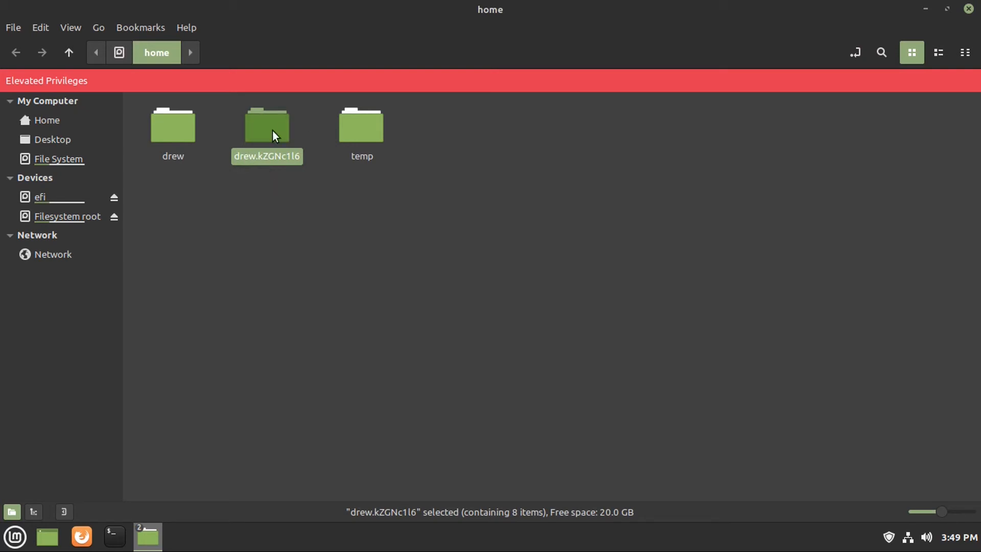
mouse_move(277, 208)
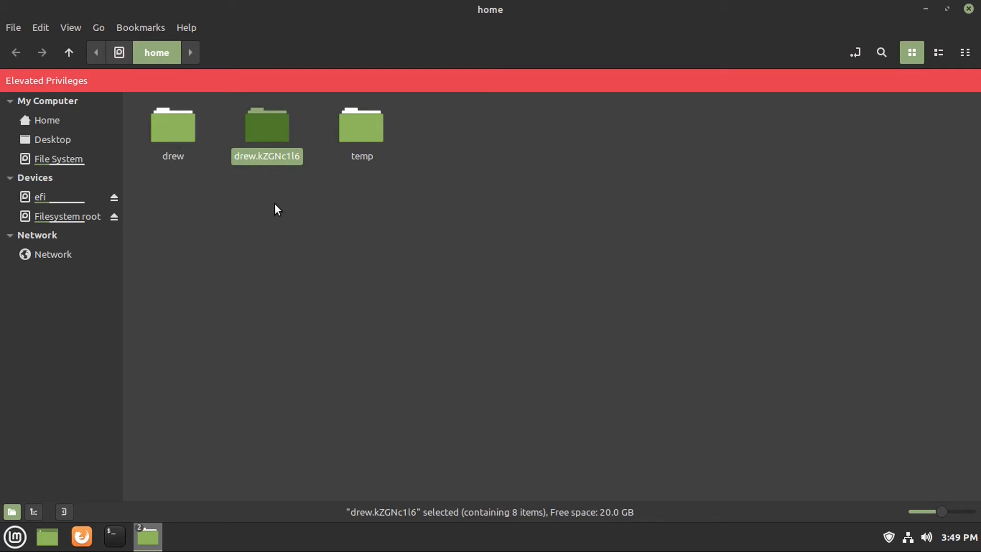
mouse_move(248, 205)
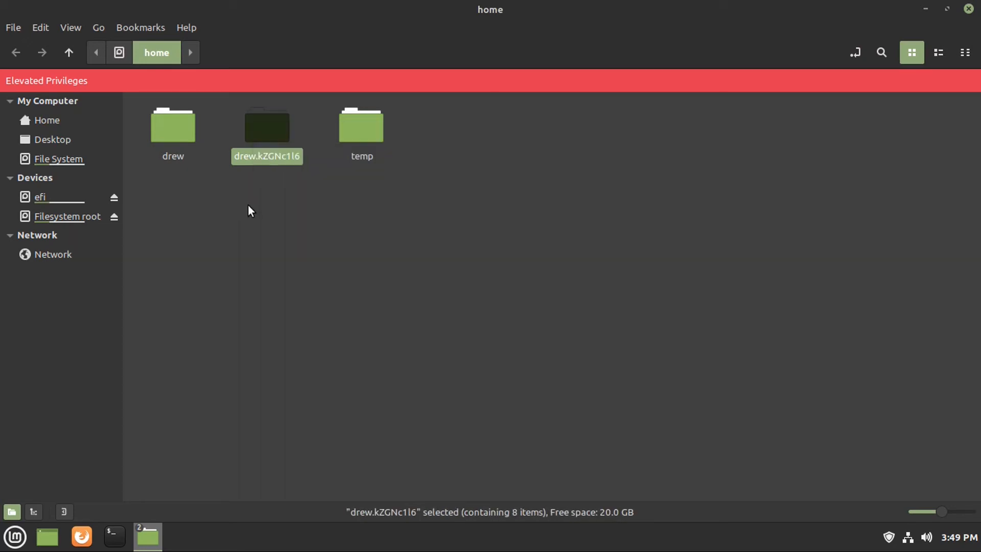
mouse_move(266, 127)
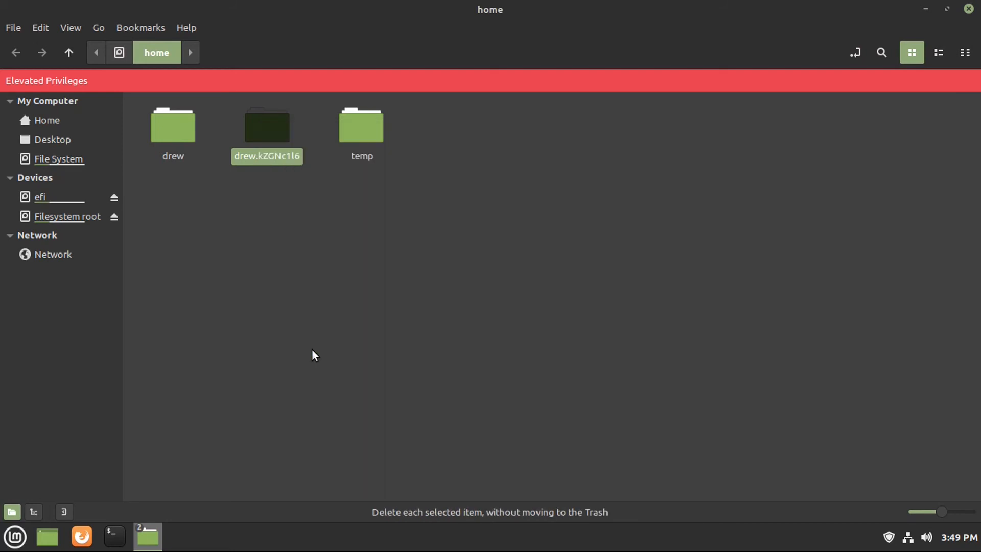
key("Delete")
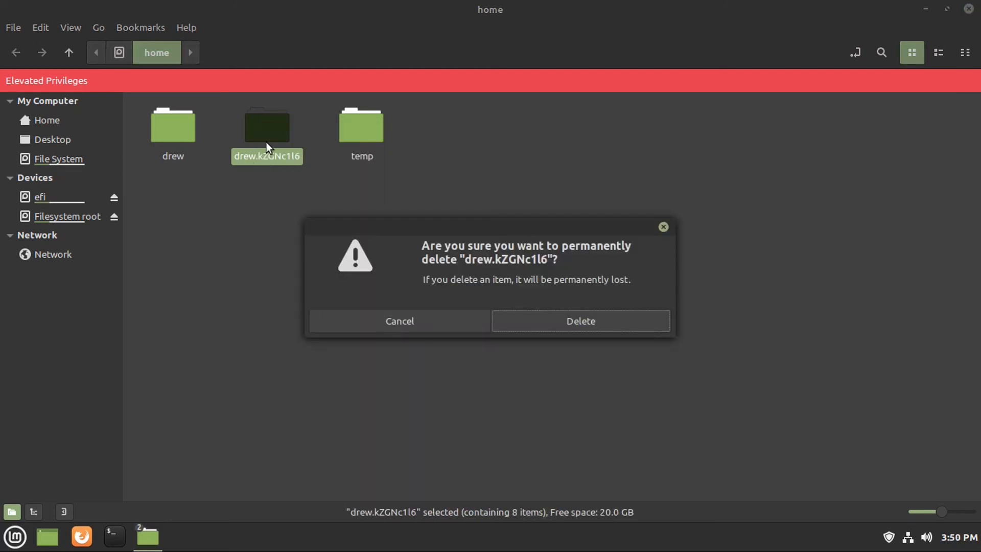
mouse_move(444, 307)
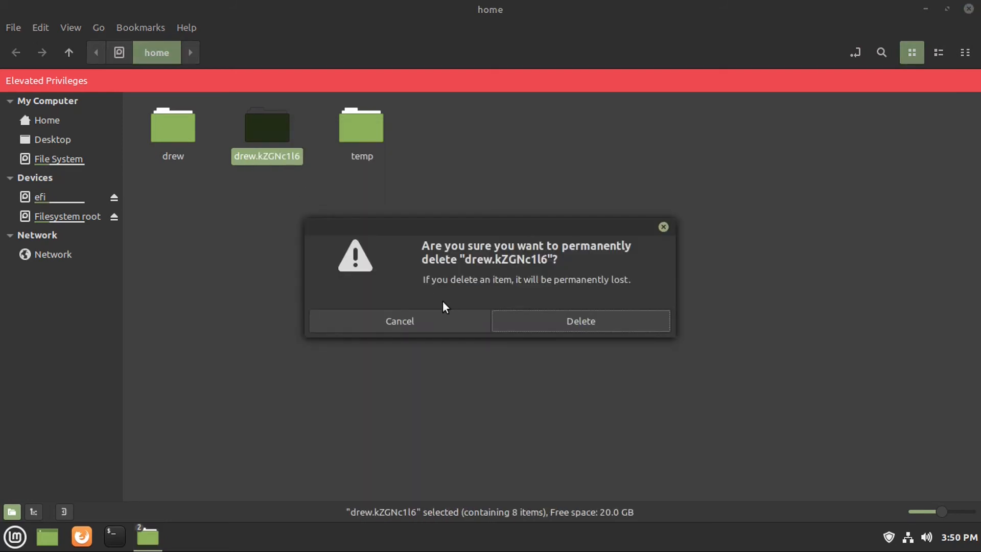
left_click(580, 321)
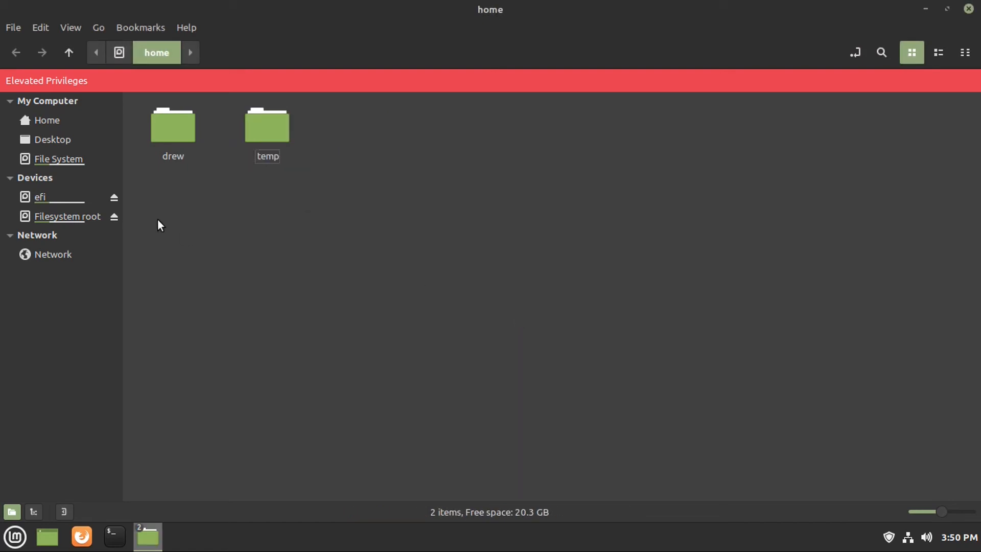
mouse_move(631, 194)
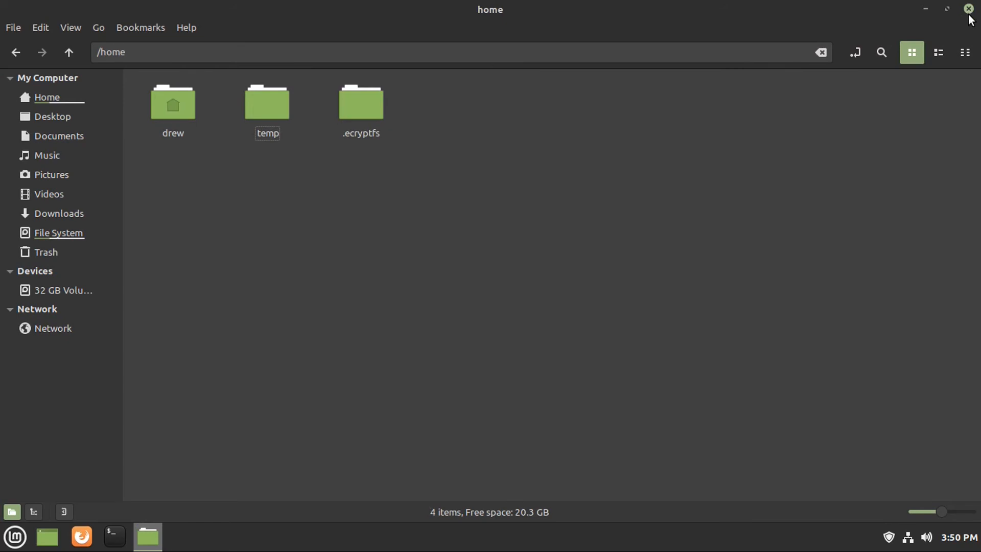
Step: Close Nemo and open Users and Groups in System Settings with the administrator password
left_click(14, 537)
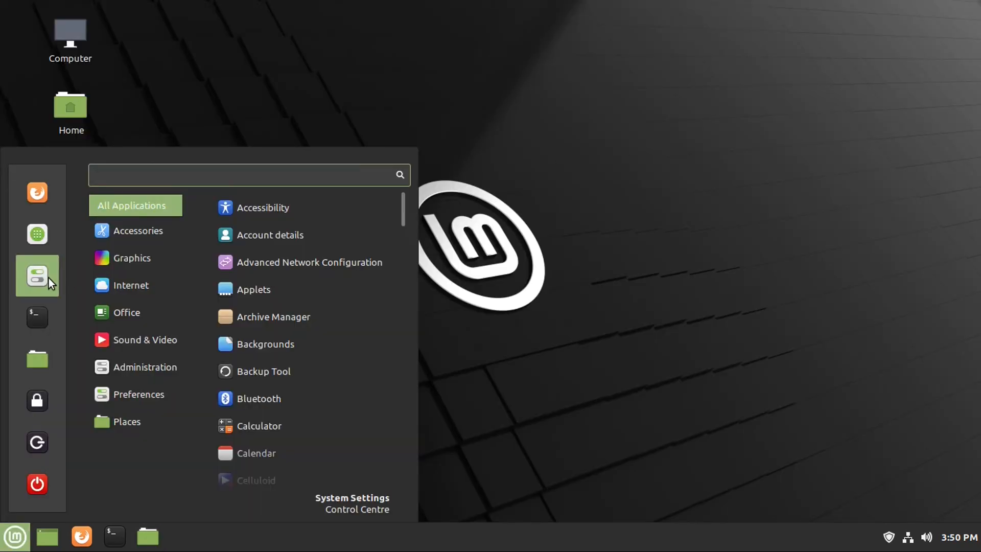
left_click(351, 503)
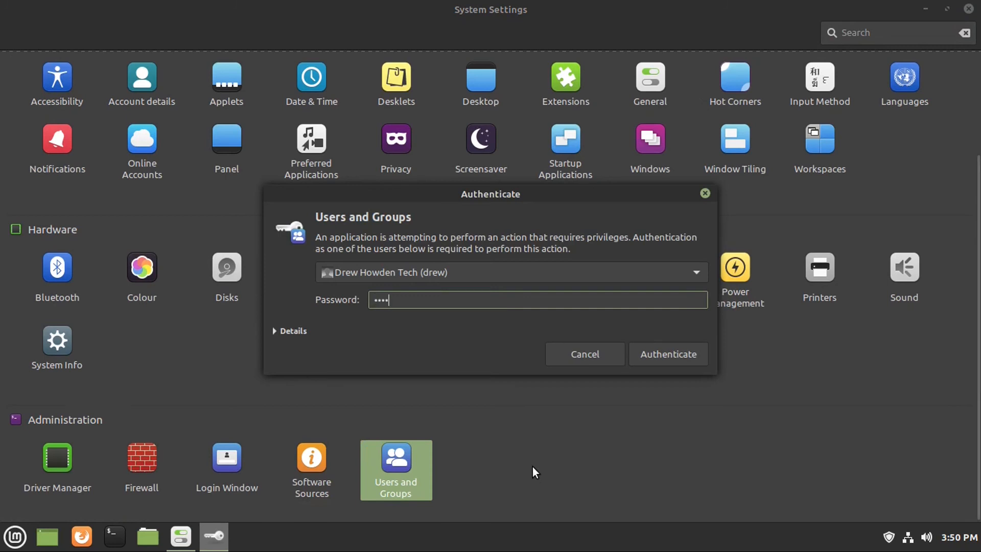
left_click(667, 354)
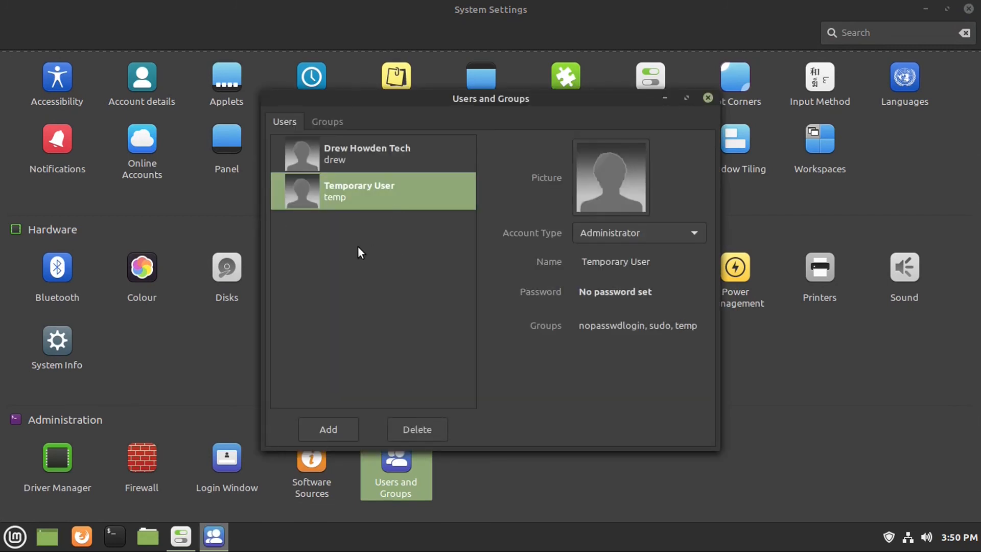
Step: Delete the Temporary User administrator account together with all its files and confirm
left_click(417, 429)
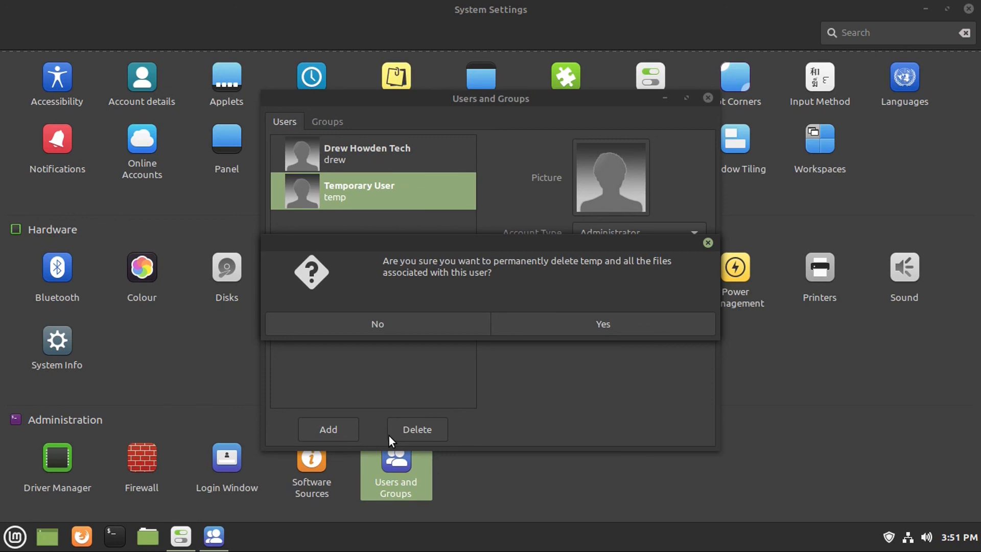
mouse_move(548, 327)
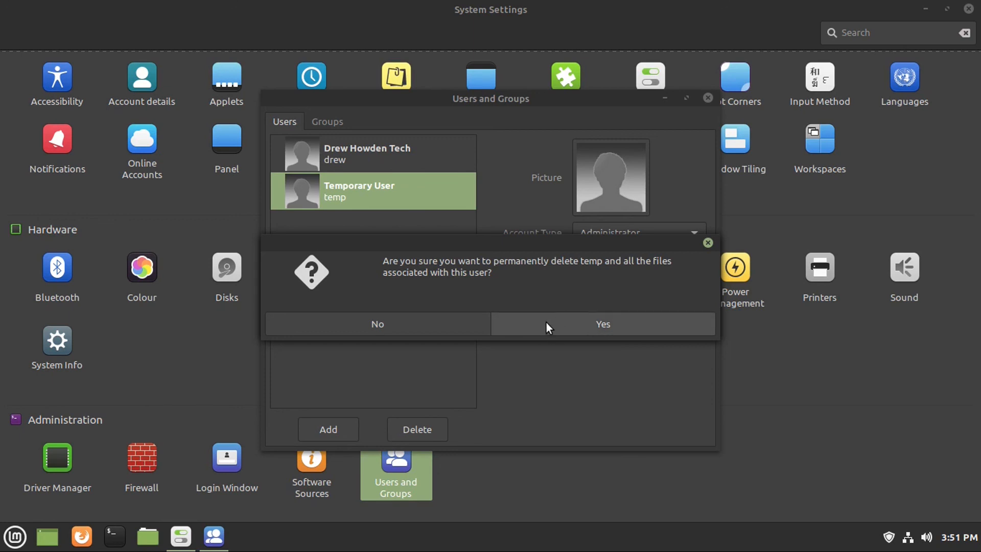
left_click(602, 324)
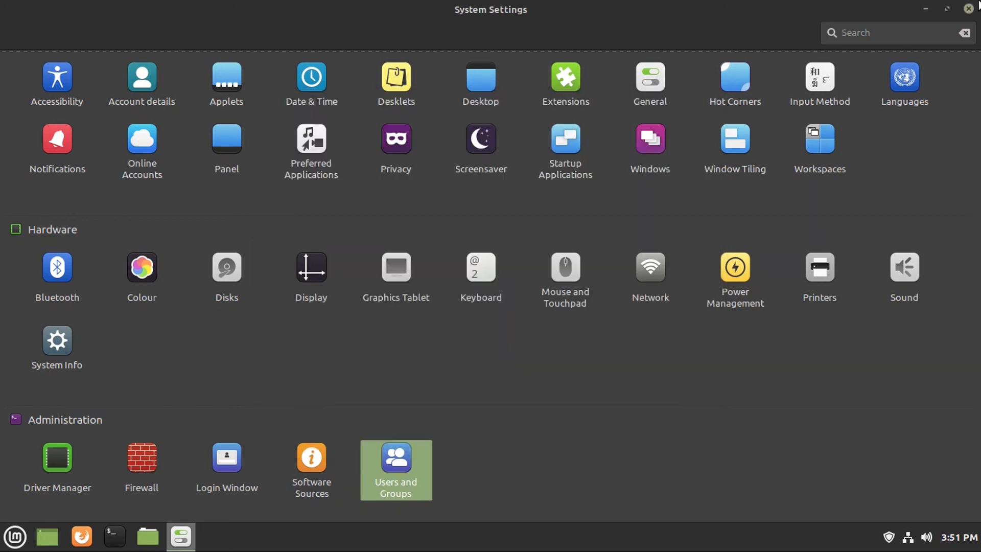